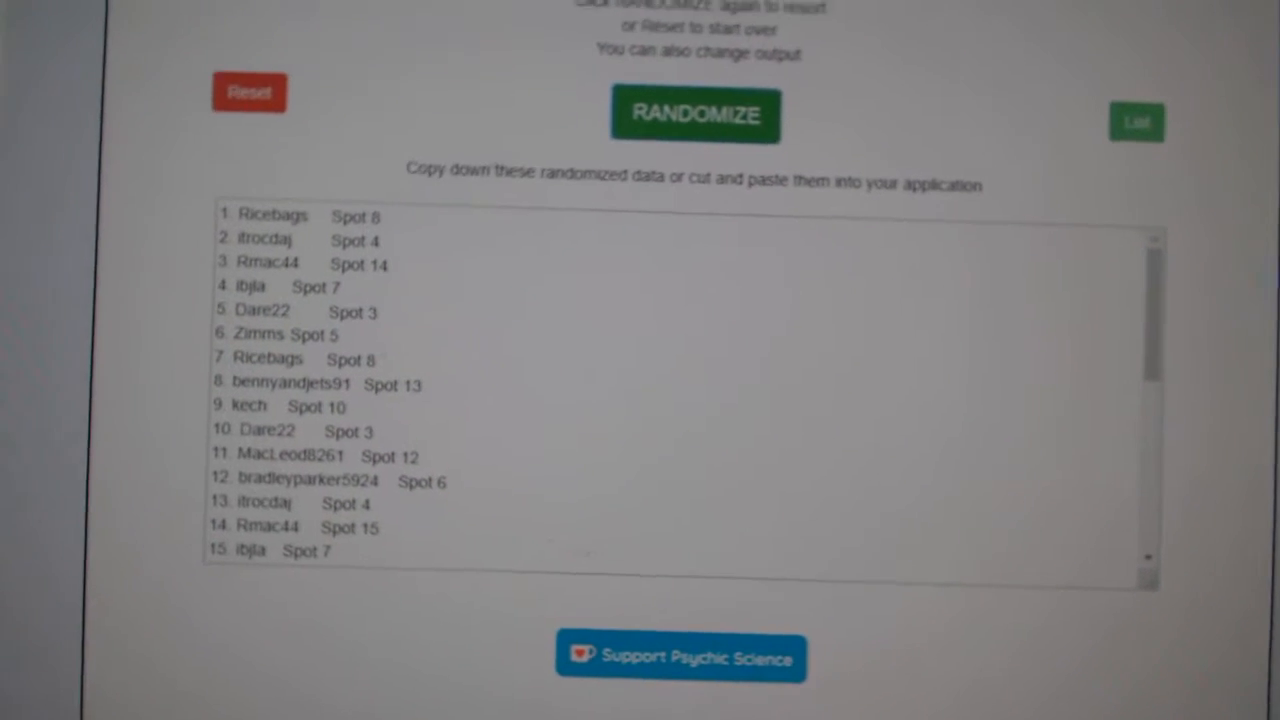
Randomize the participant names-and-spots list again into a new order
left_click(694, 112)
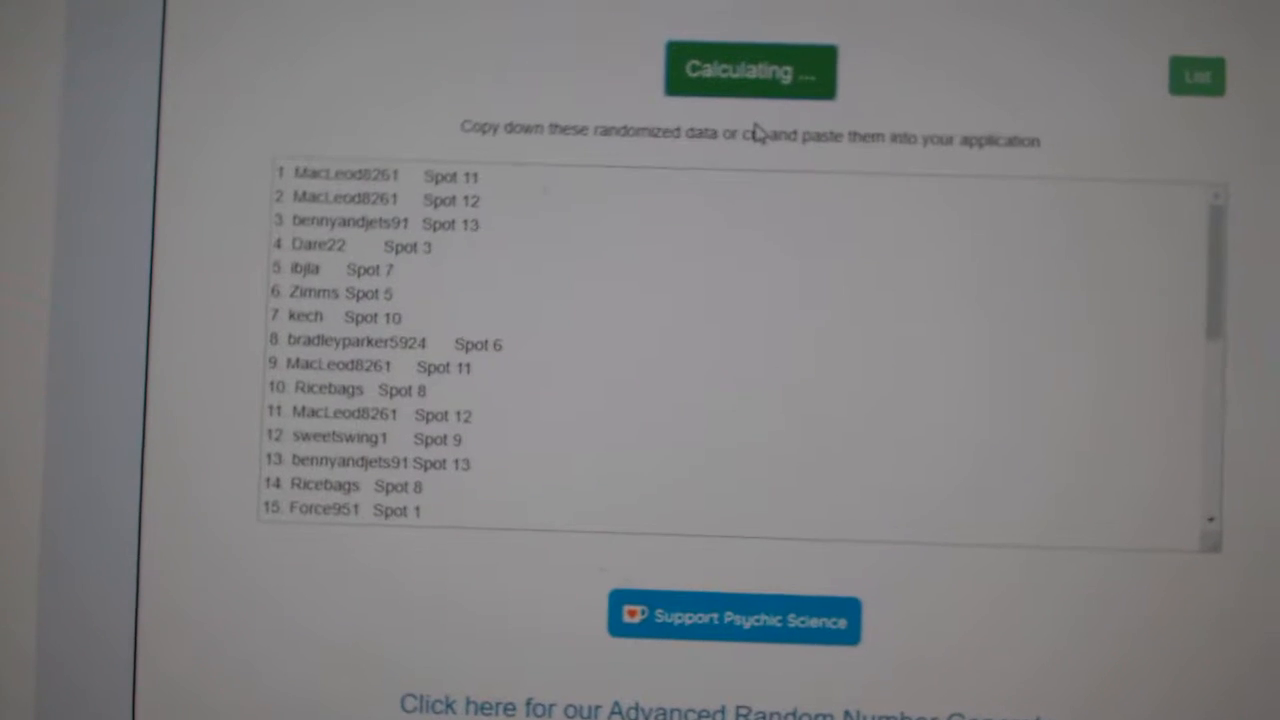
left_click(750, 70)
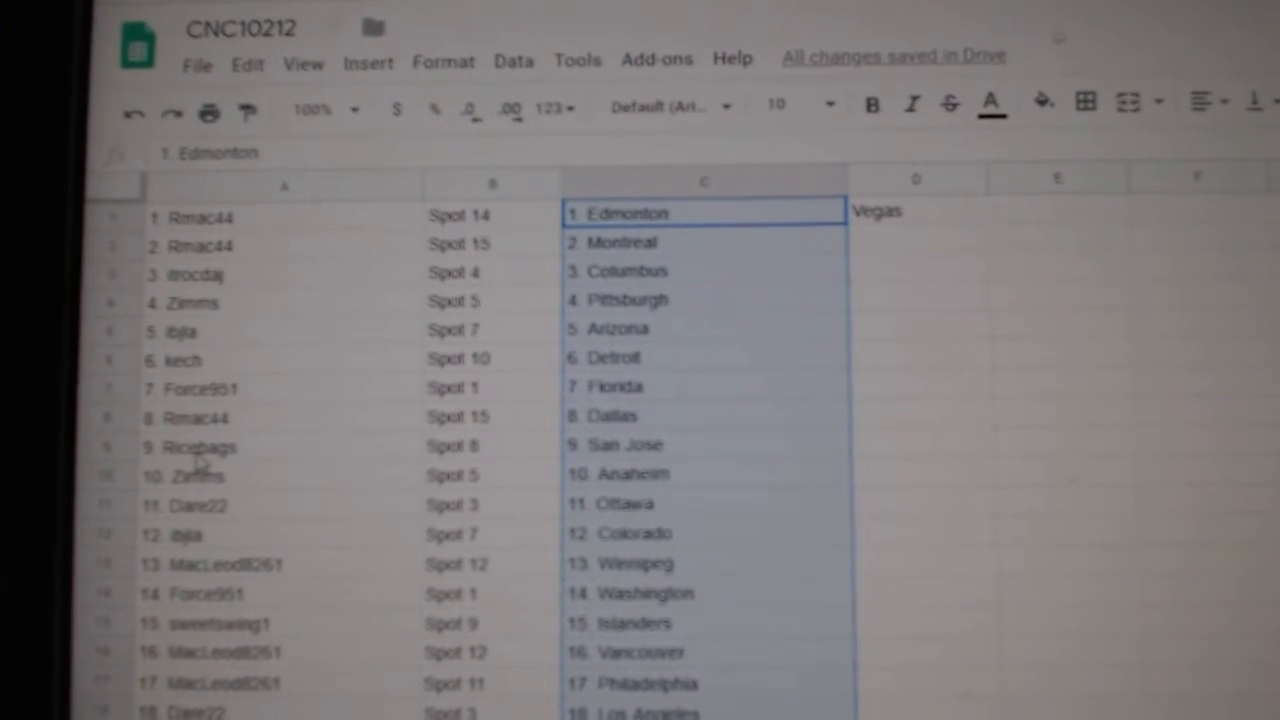
Scroll down the sheet to review the name, spot and team pairings through row 27
scroll("down", 3)
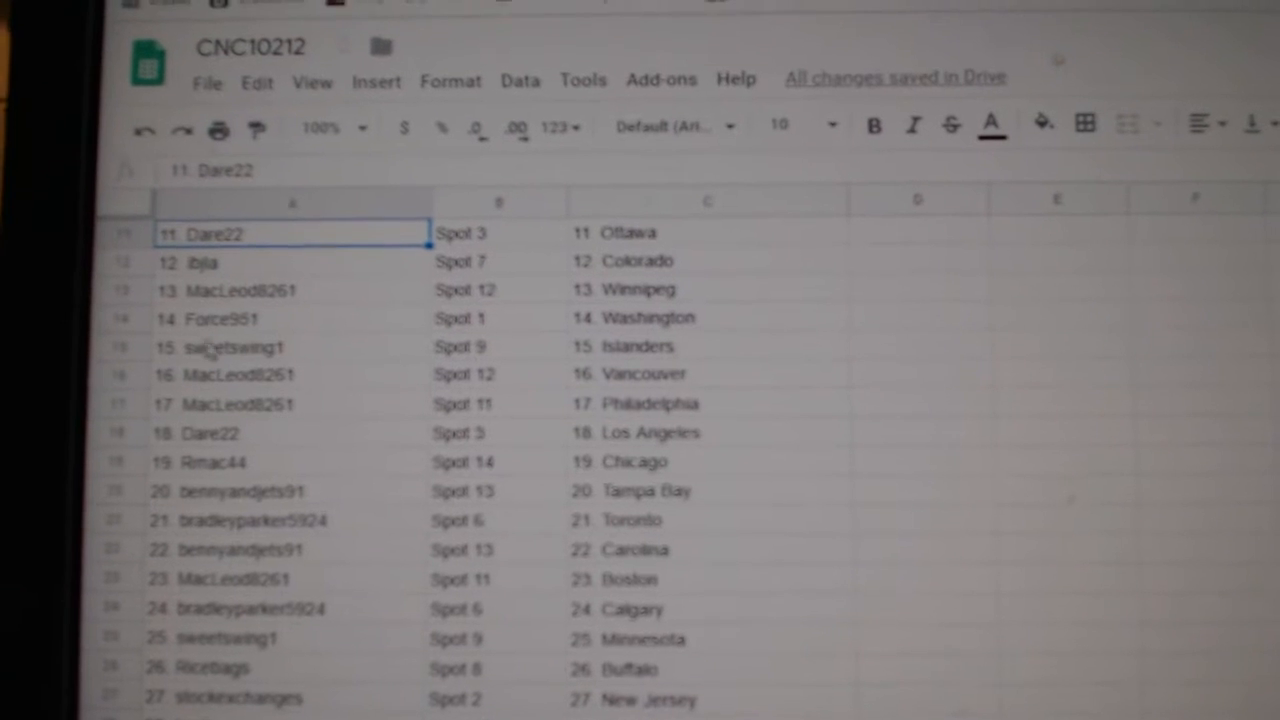